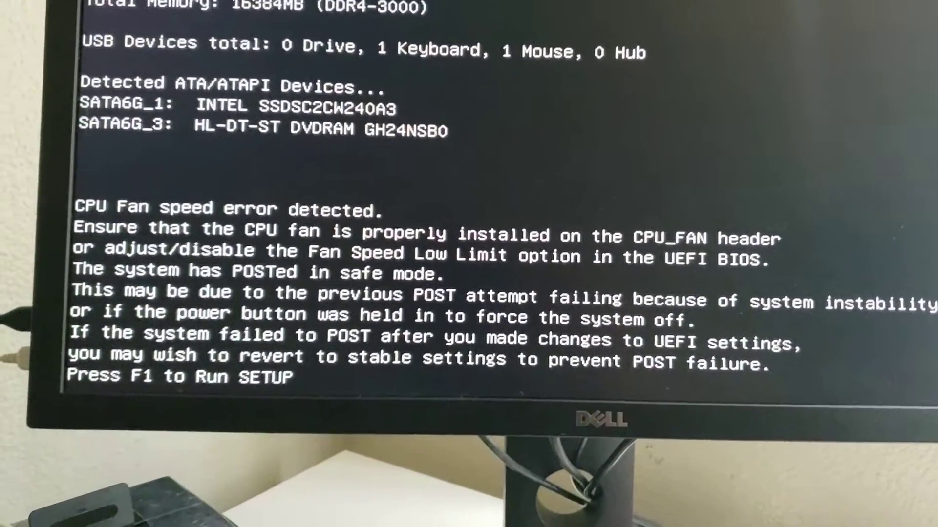
Run Setup with F1 from the CPU fan speed error to reach the BIOS main page.
key("F1")
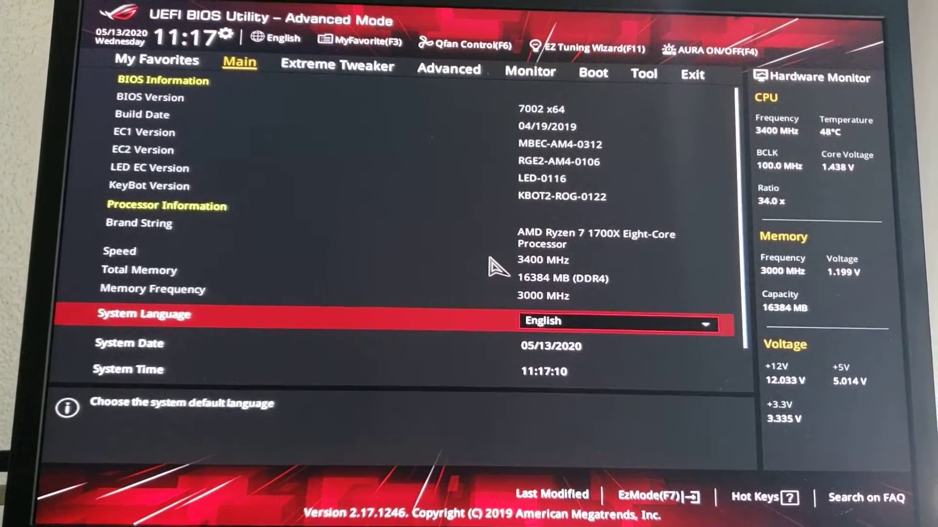
View the Monitor page temperatures and N/A fan speeds, with a glance at the Boot tab.
left_click(456, 69)
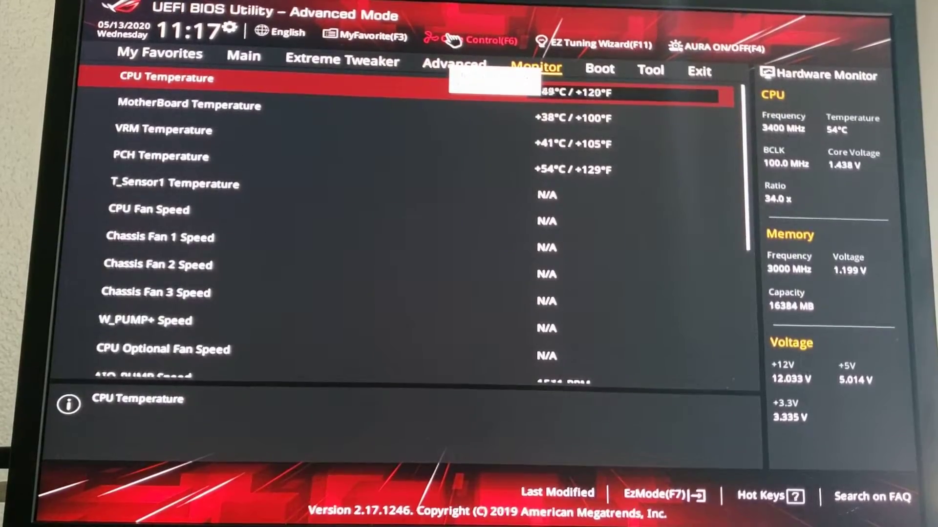
left_click(445, 39)
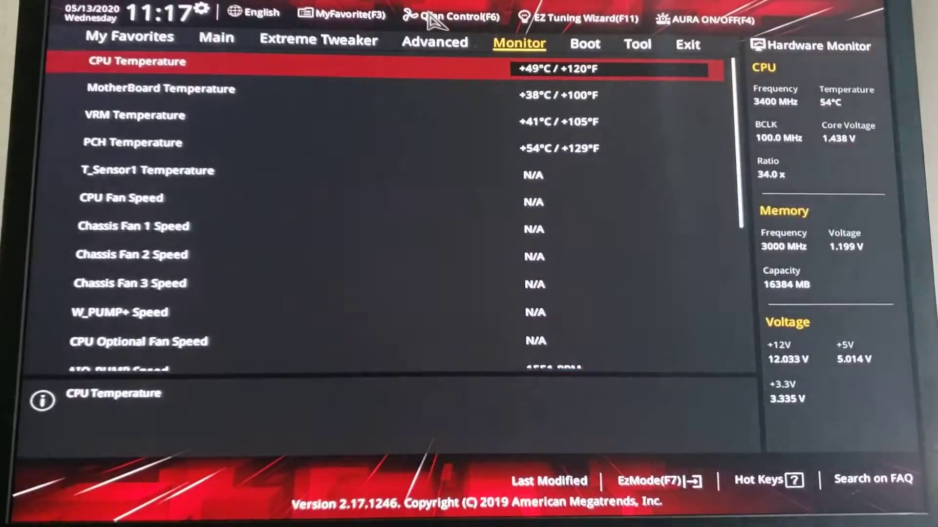
key("Down")
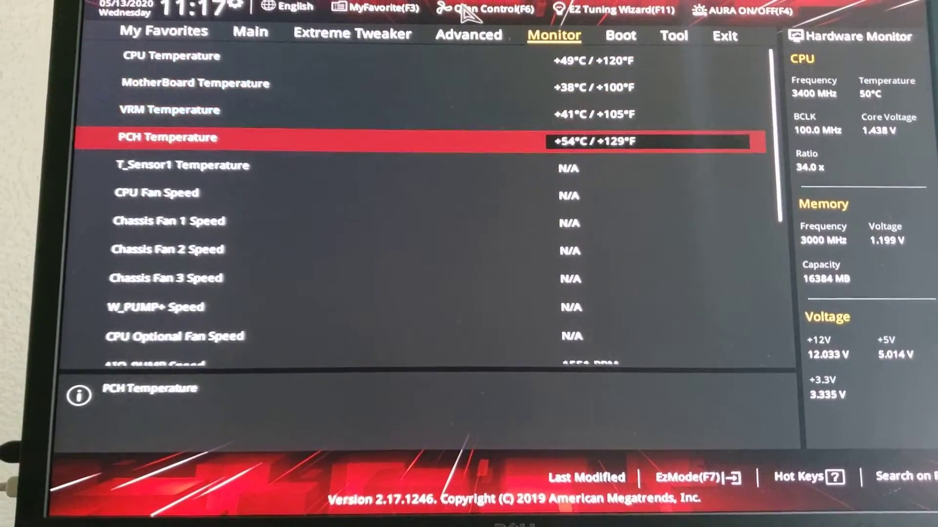
left_click(618, 36)
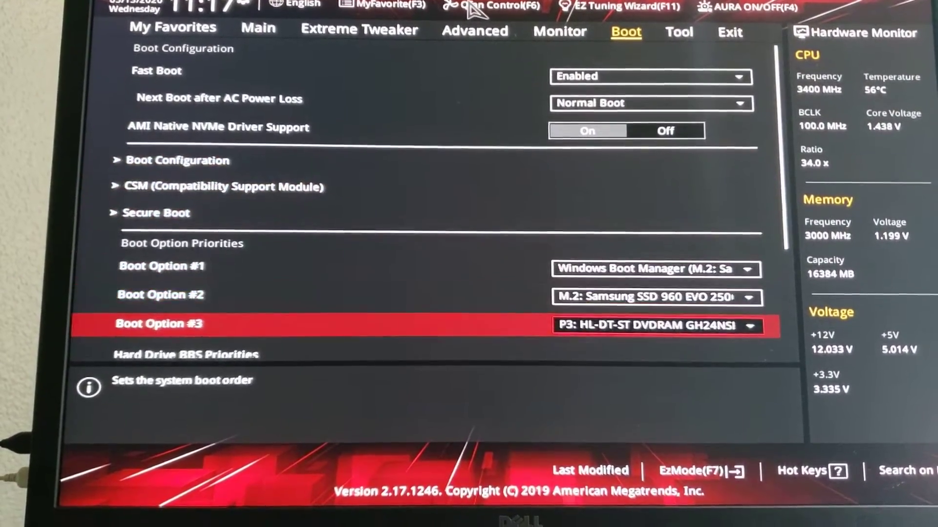
left_click(560, 31)
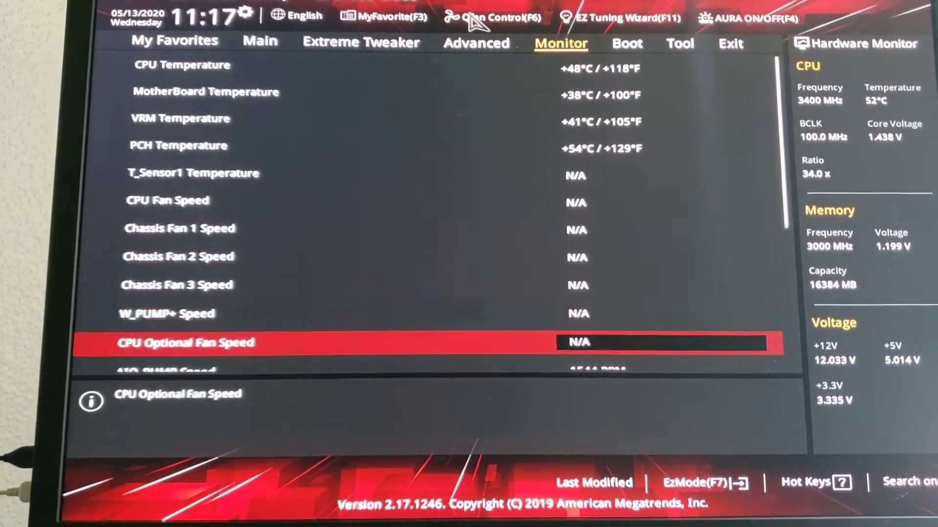
Change CPU Fan Speed Lower Limit from 200 RPM to Ignore in Q-Fan Configuration.
scroll("down", 3)
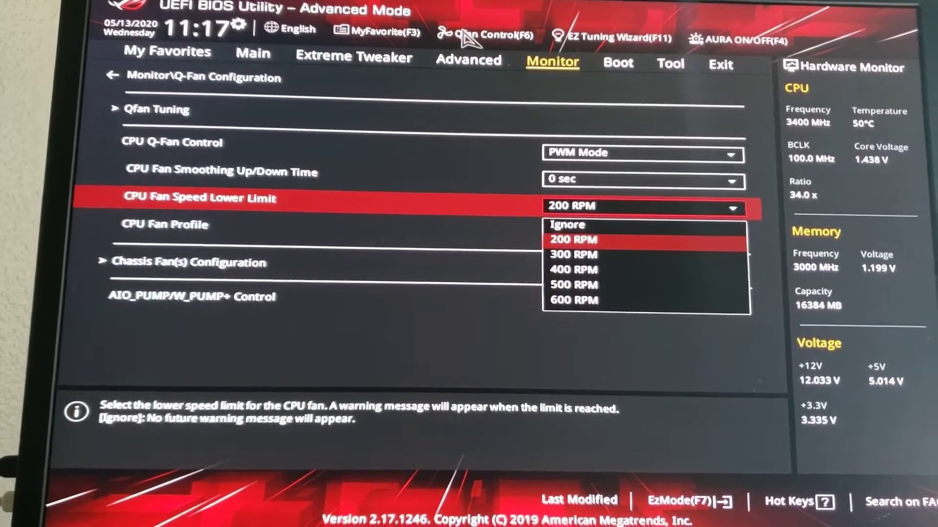
left_click(471, 60)
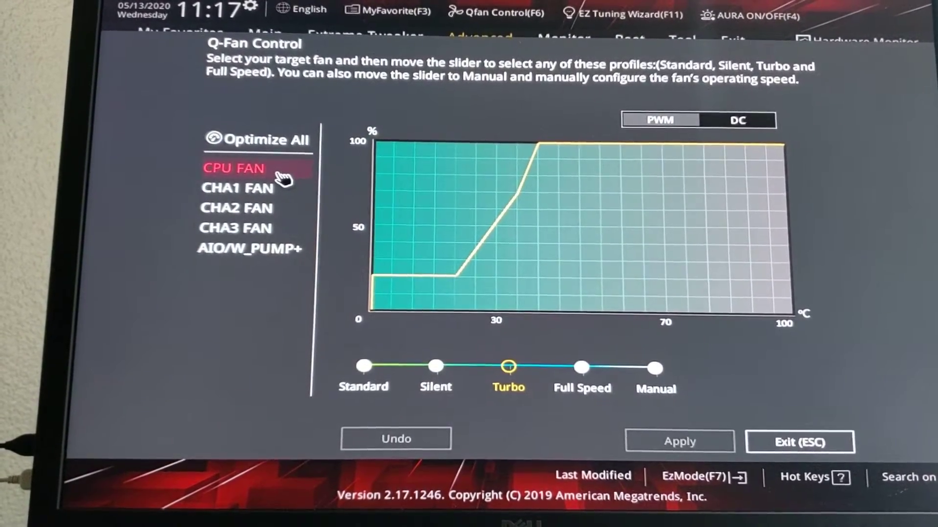
Select CHA2 and CHA3 fans in Q-Fan Control, then leave to the Advanced settings list.
left_click(237, 187)
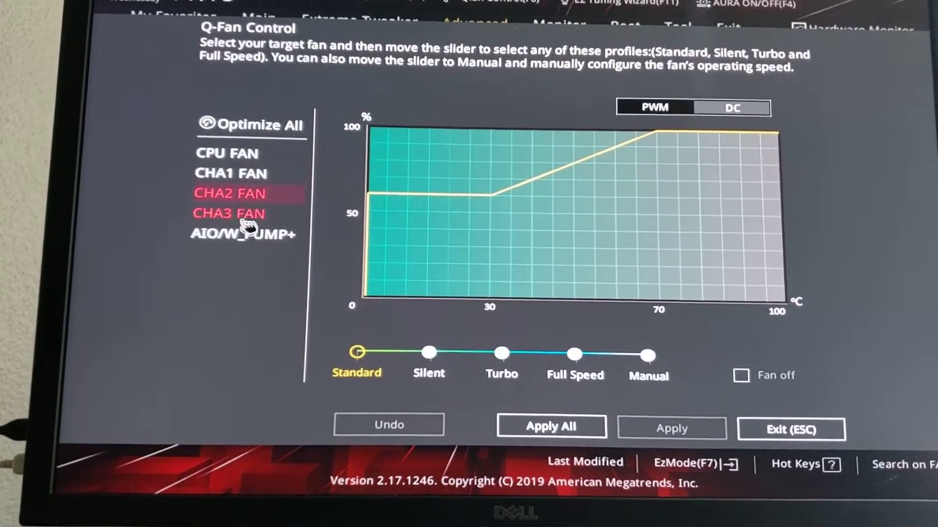
left_click(228, 214)
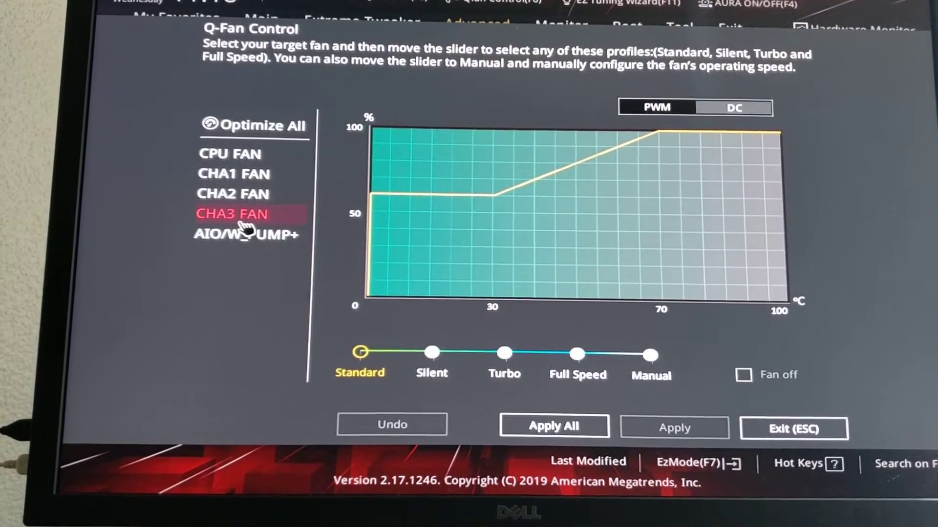
left_click(229, 149)
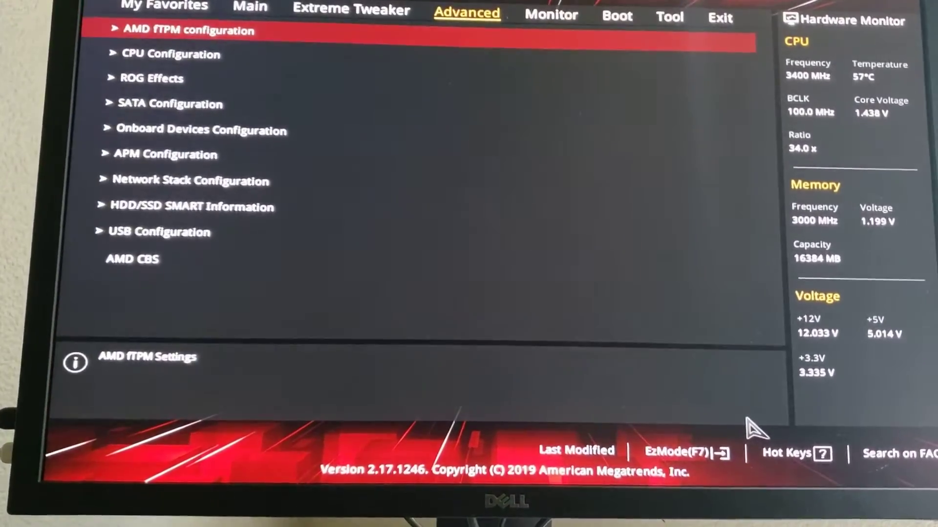
Save Changes & Reset and confirm the restart with Ok.
left_click(643, 30)
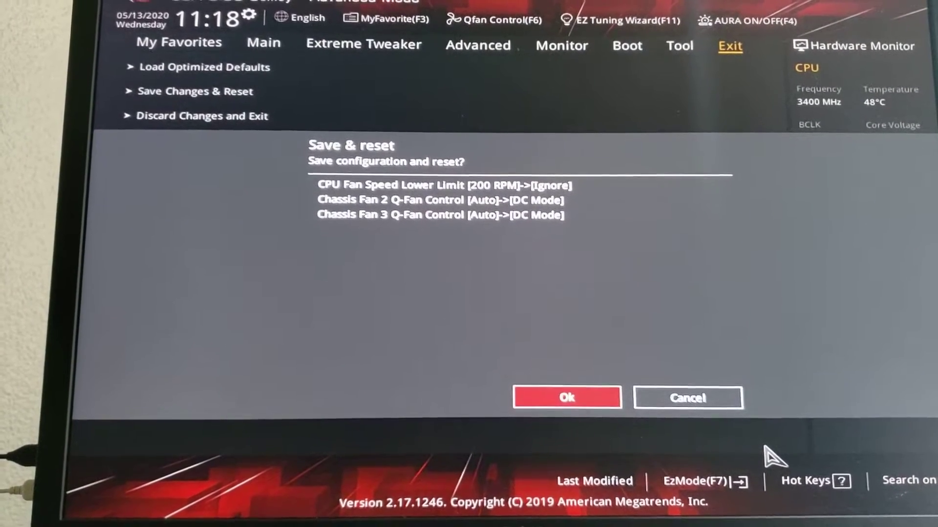
left_click(566, 397)
type("b")
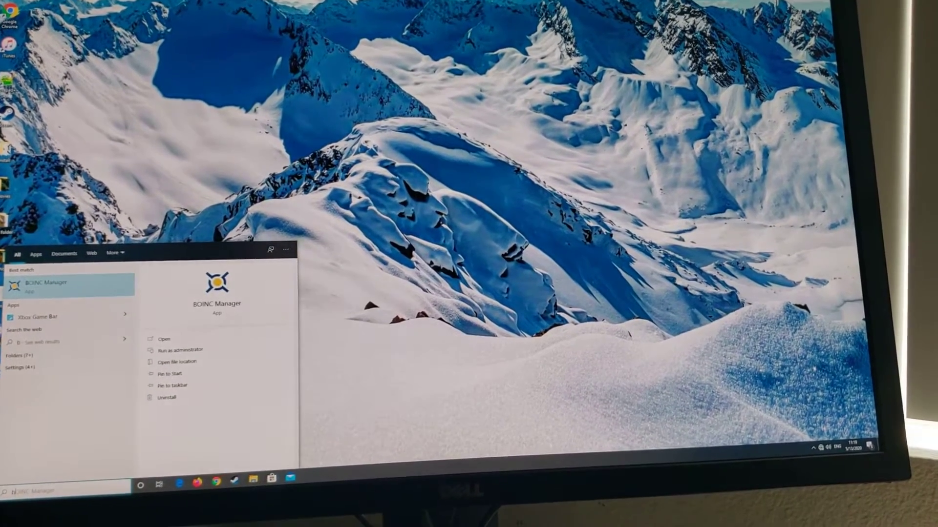
Launch BOINC Manager from the taskbar search results on the Windows desktop.
left_click(163, 338)
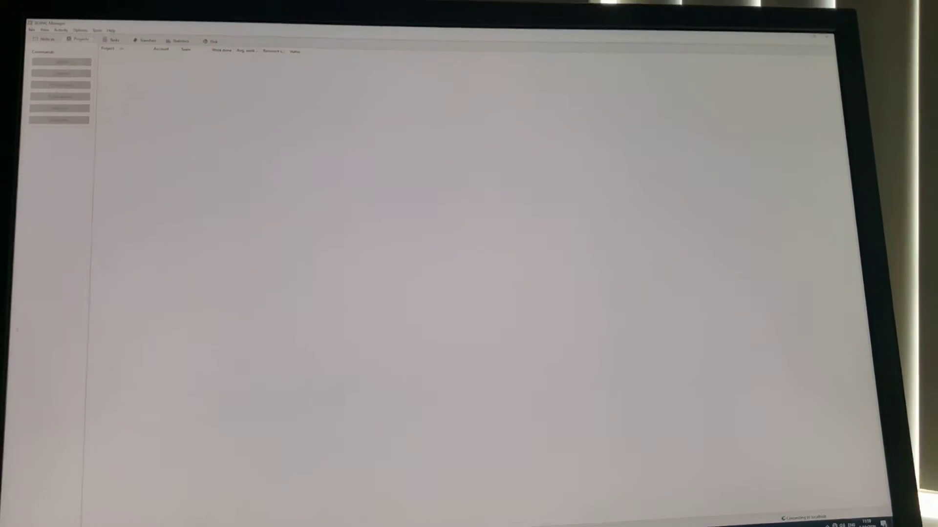